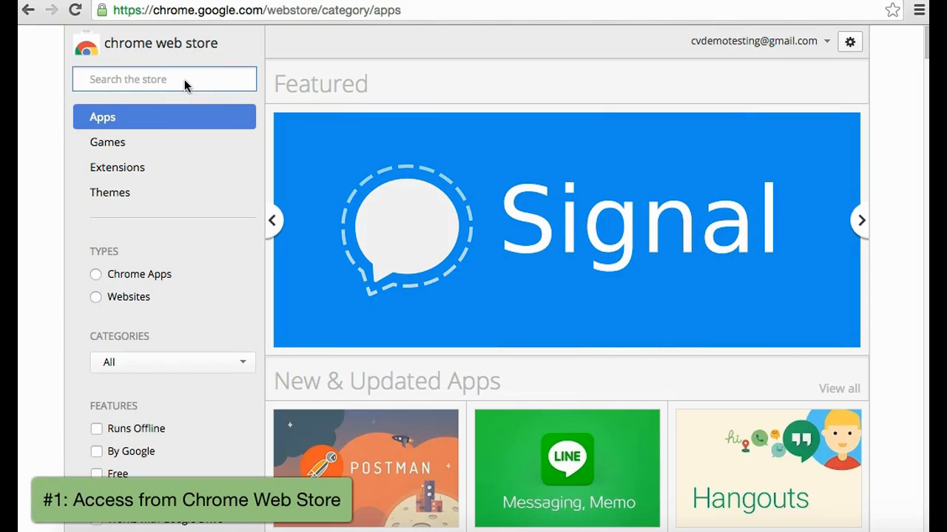
- Search 'netkiller bar', choose the Netkiller Barcode Scanner listing and visit its website
{"action": "type", "text": "netkiller barcode scanner"}
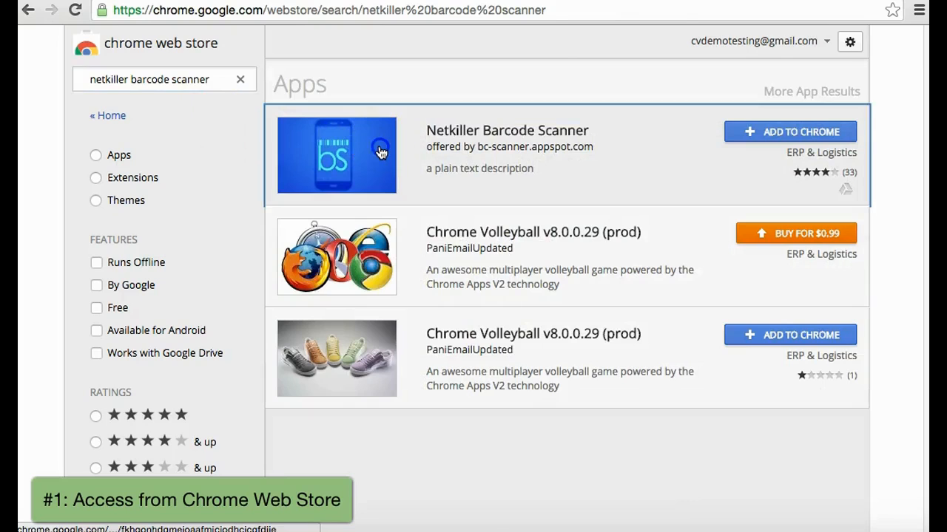
{"action": "left_click", "coordinate": [337, 154]}
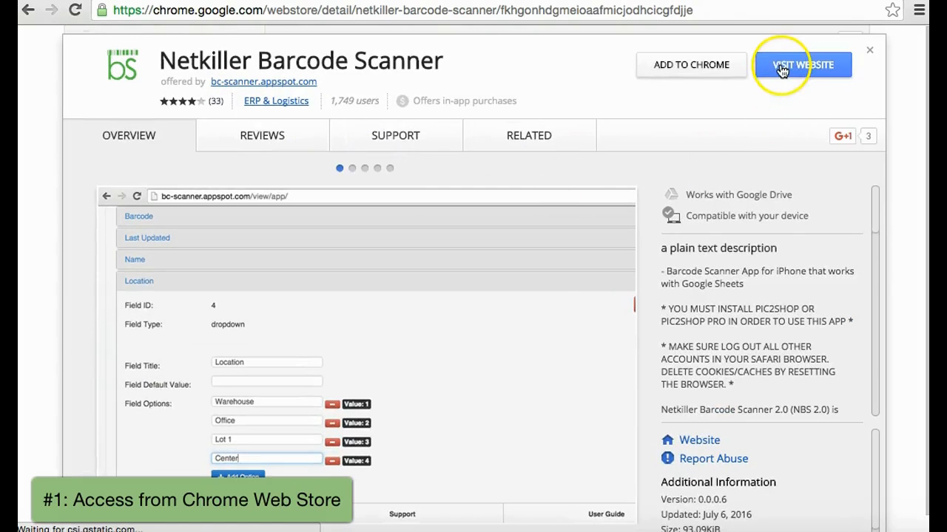
{"action": "left_click", "coordinate": [802, 65]}
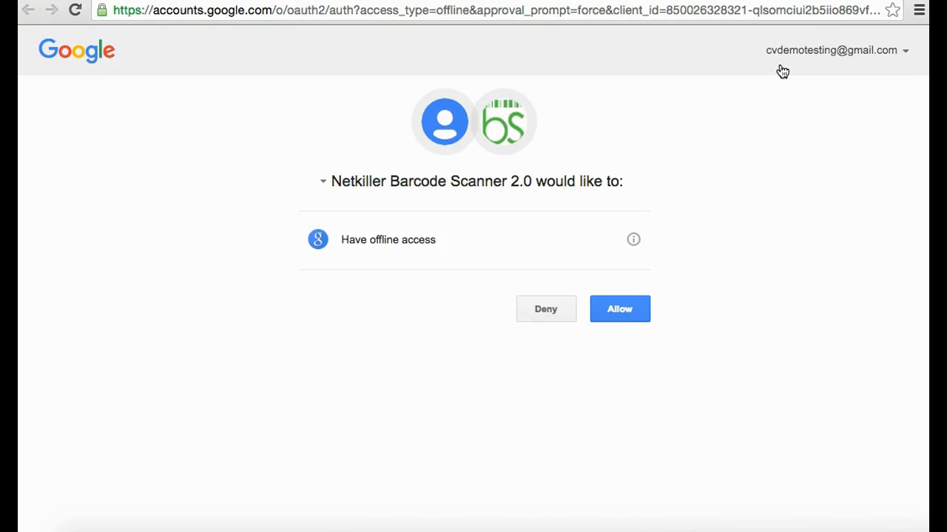
- Allow Netkiller Barcode Scanner 2.0 offline access to the Google account
{"action": "left_click", "coordinate": [618, 309]}
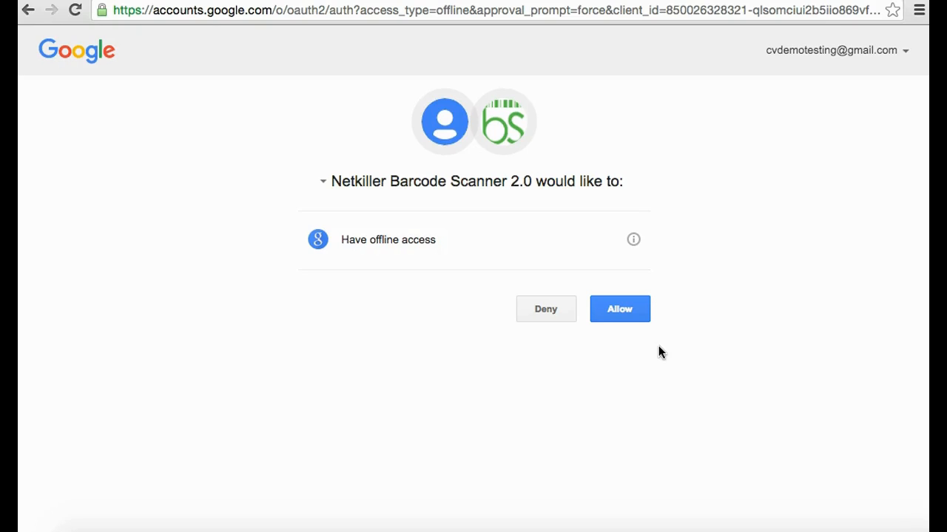
{"action": "left_click", "coordinate": [618, 309]}
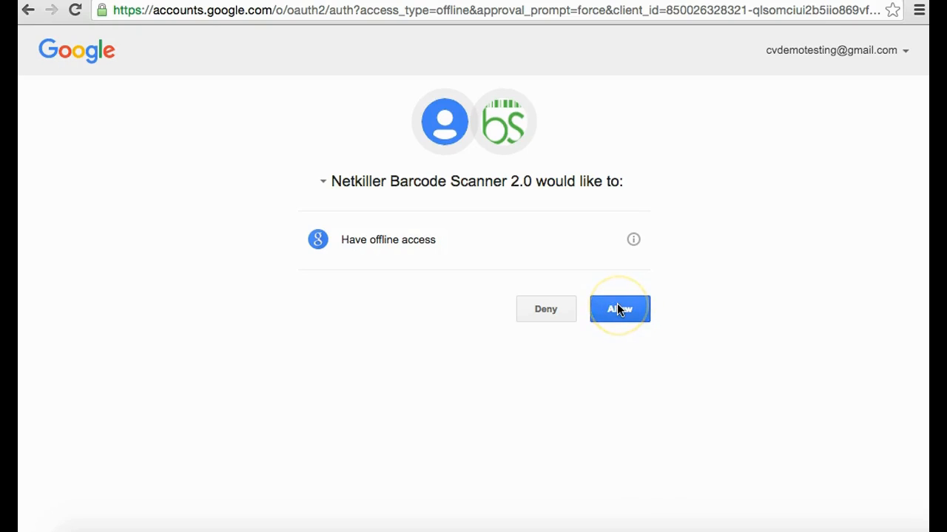
{"action": "left_click", "coordinate": [618, 309]}
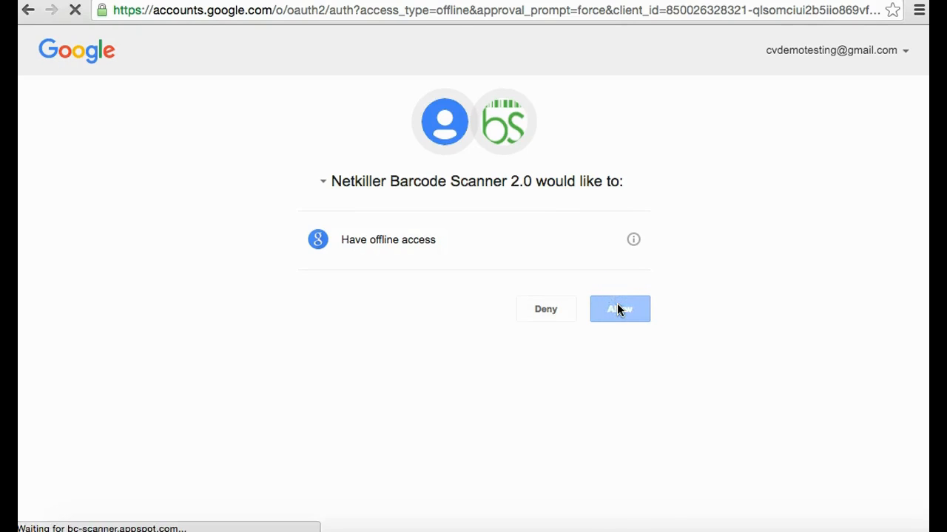
- Choose 'Create New Spreadsheet from Dynamic Form' on the Netkiller main page
{"action": "left_click", "coordinate": [618, 309]}
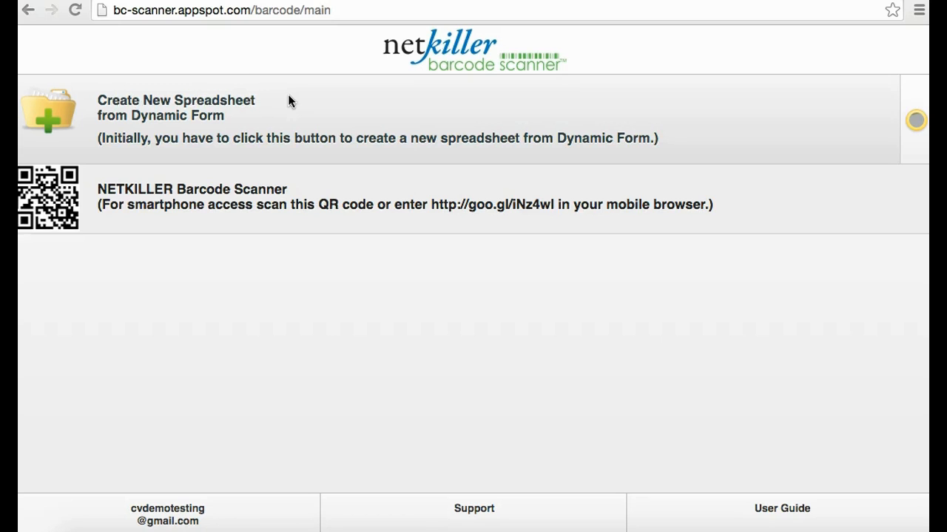
{"action": "mouse_move", "coordinate": [270, 102]}
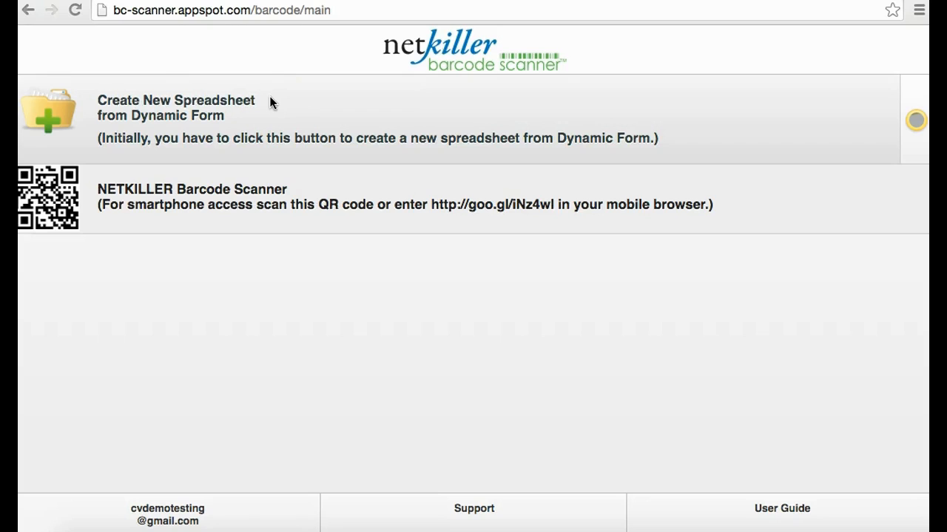
{"action": "mouse_move", "coordinate": [272, 103]}
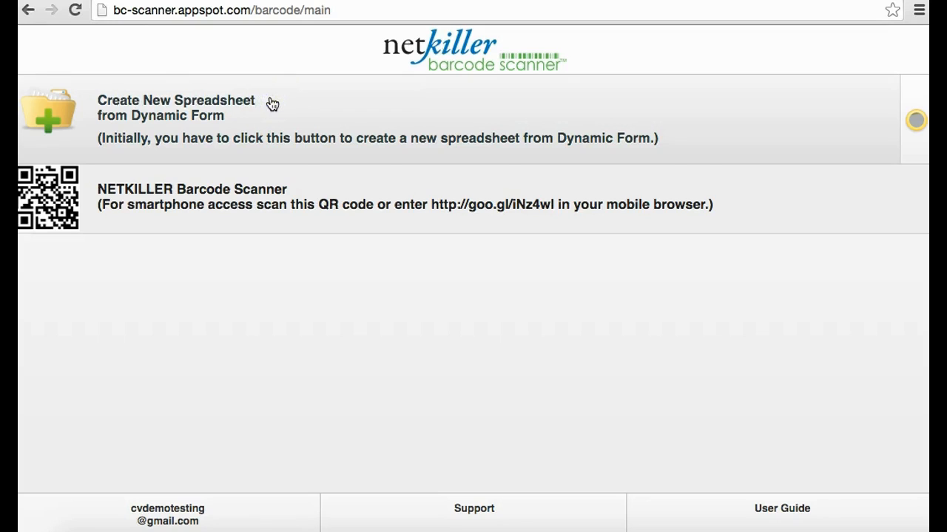
{"action": "left_click", "coordinate": [176, 106]}
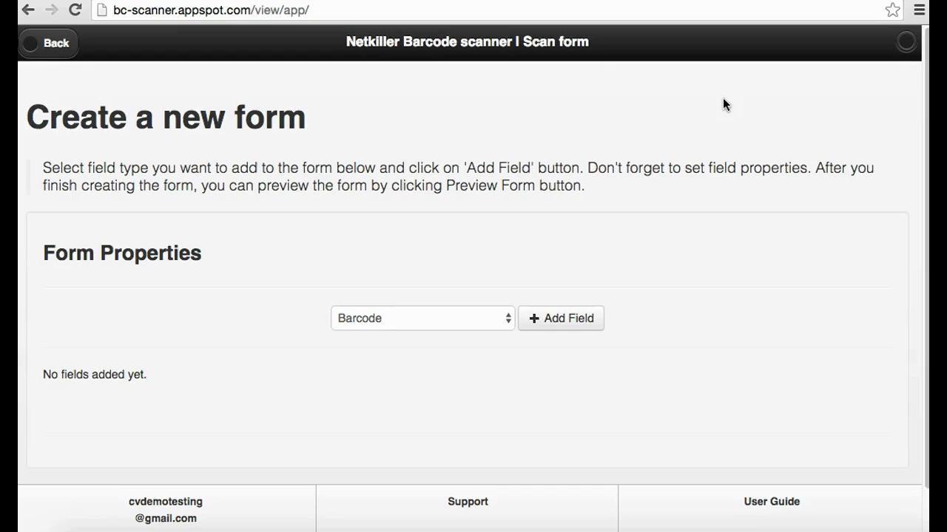
- Add a Barcode field to the form and view its properties
{"action": "left_click", "coordinate": [422, 318]}
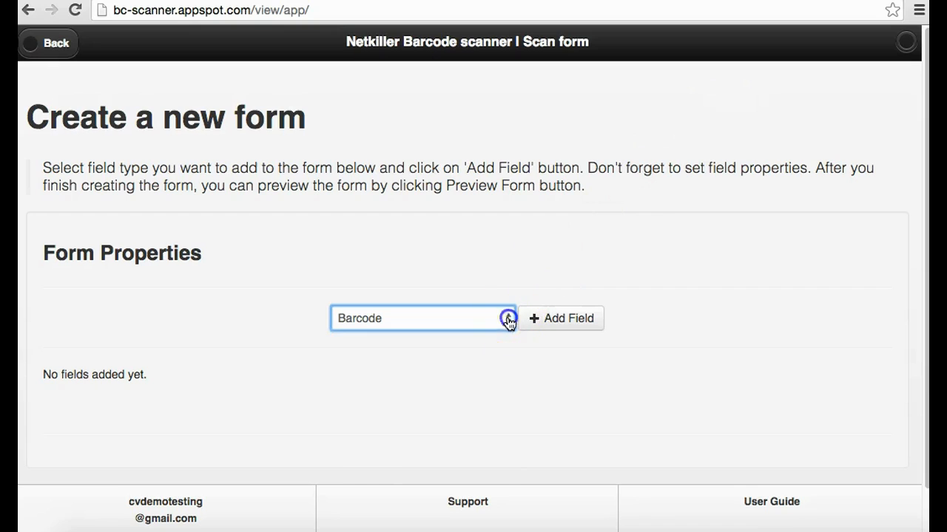
{"action": "left_click", "coordinate": [422, 318]}
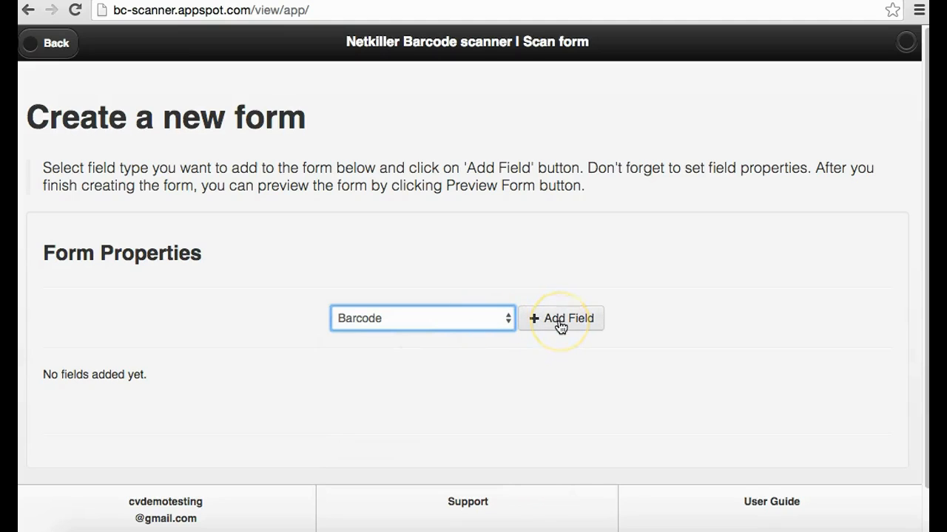
{"action": "left_click", "coordinate": [560, 318]}
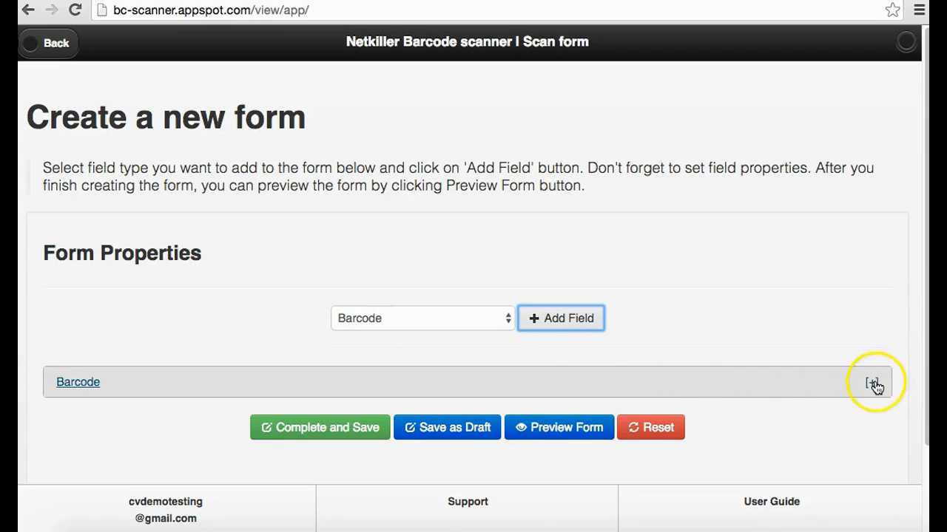
{"action": "left_click", "coordinate": [871, 381]}
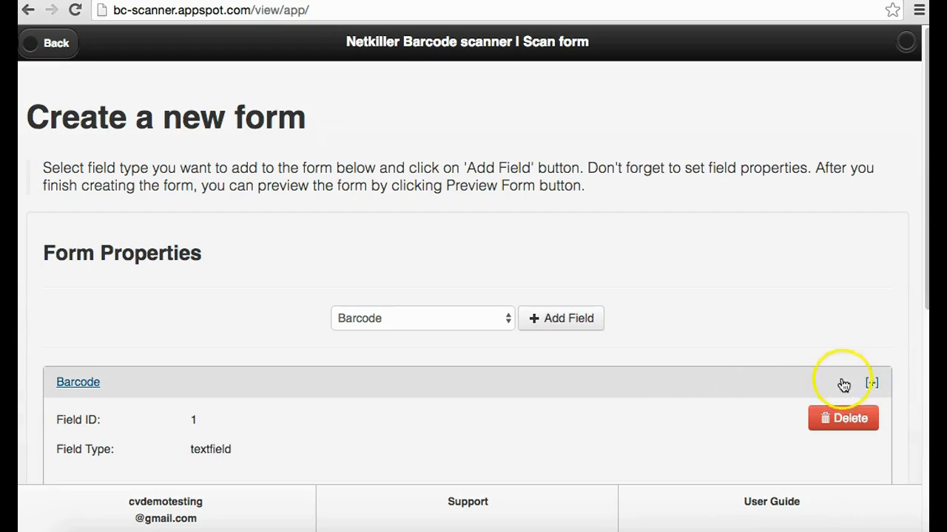
{"action": "left_click", "coordinate": [871, 382]}
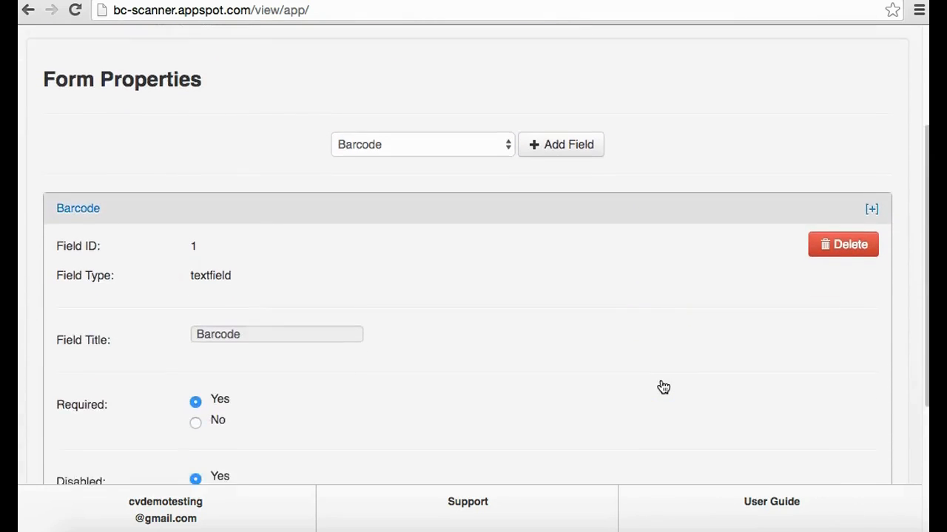
{"action": "scroll", "scroll_direction": "down", "scroll_amount": 3}
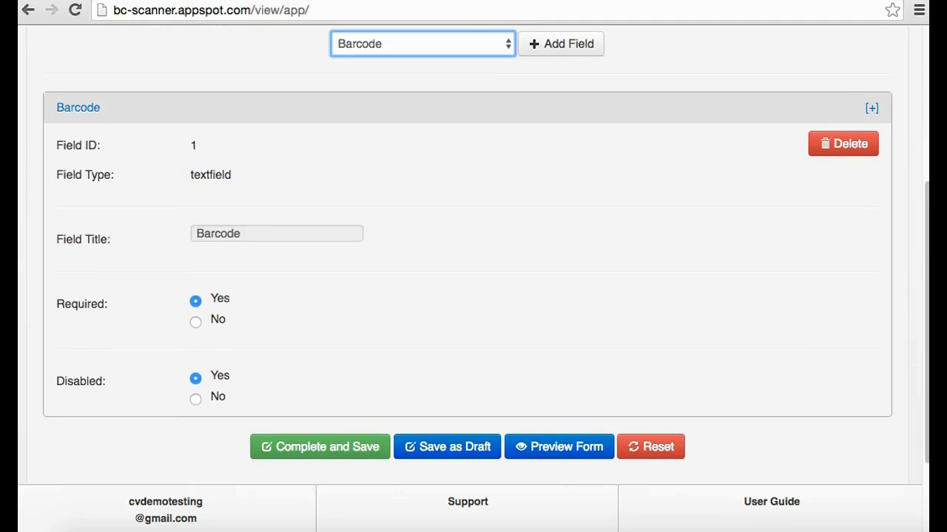
- Add a Text Field as the next field of the form
{"action": "left_click", "coordinate": [421, 45]}
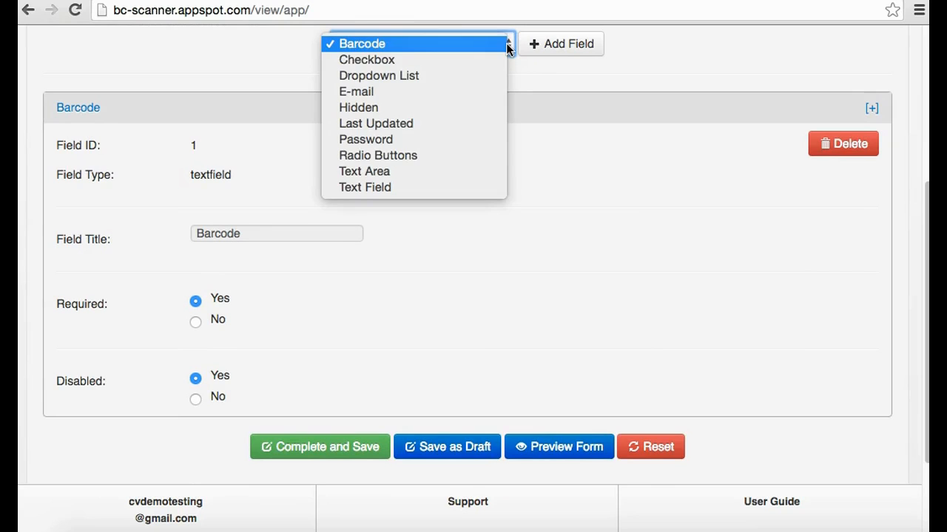
{"action": "left_click", "coordinate": [364, 187]}
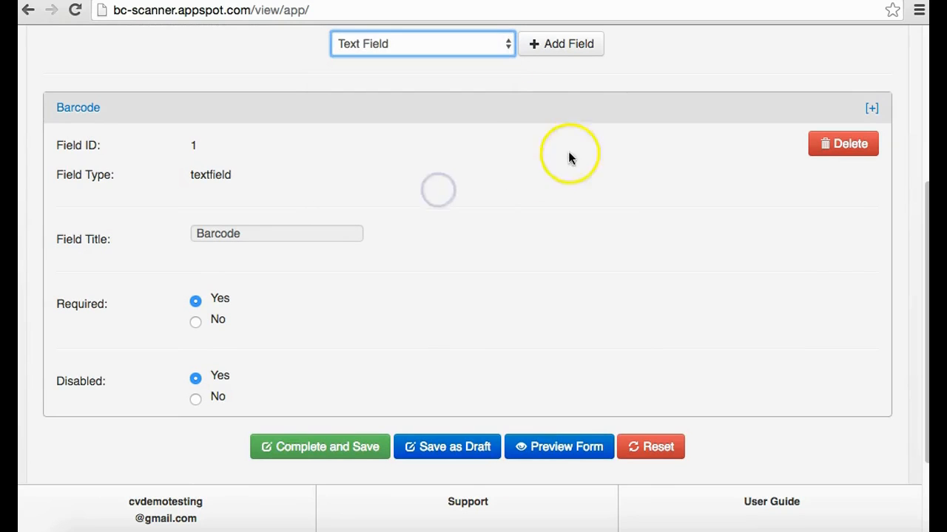
{"action": "left_click", "coordinate": [561, 44]}
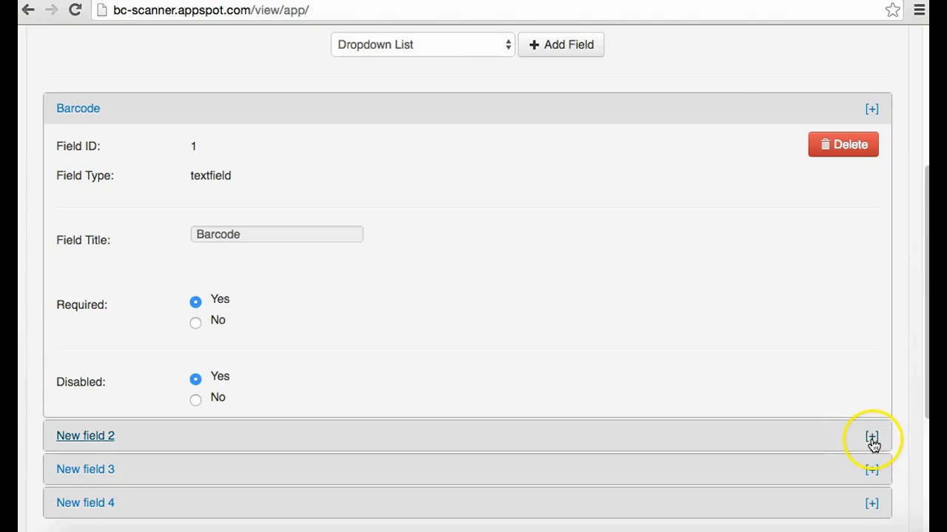
- Title the second field 'Ite...' (Item Name) and the third field 'Location'
{"action": "left_click", "coordinate": [871, 435]}
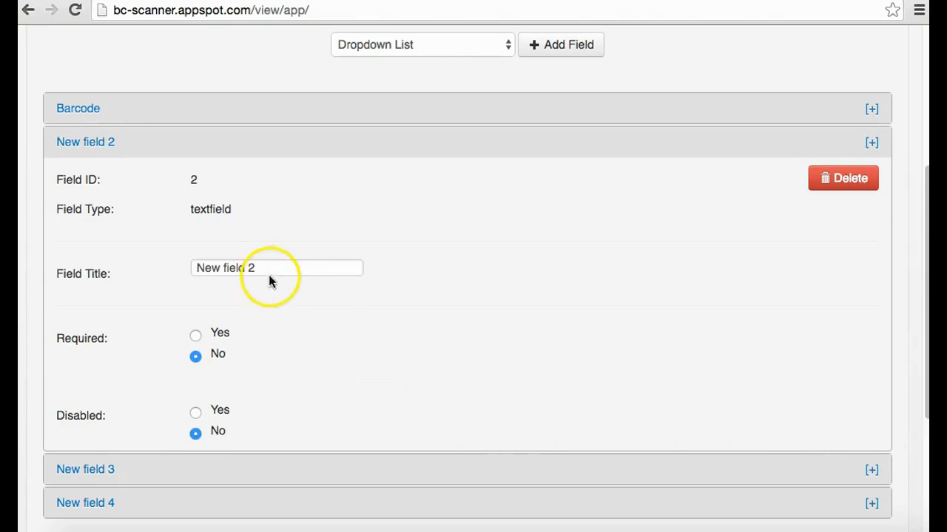
{"action": "type", "text": "Item Name"}
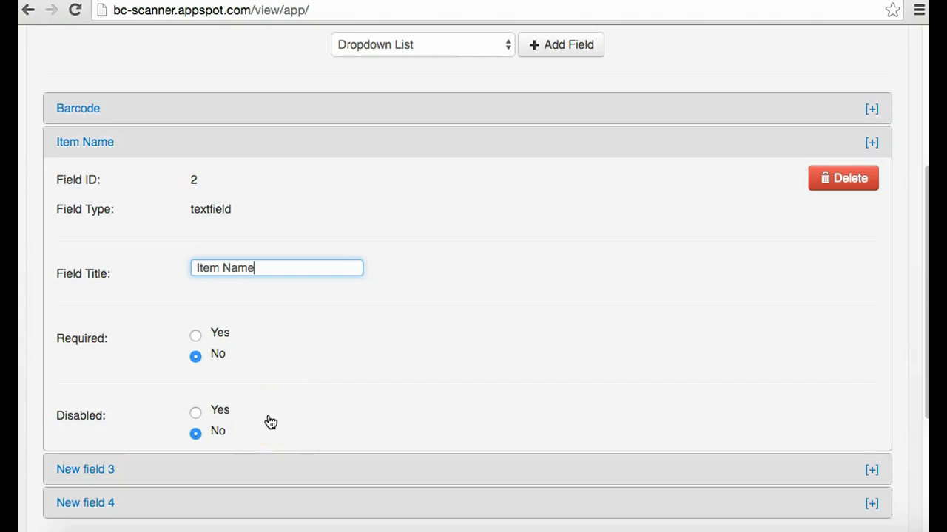
{"action": "mouse_move", "coordinate": [835, 186]}
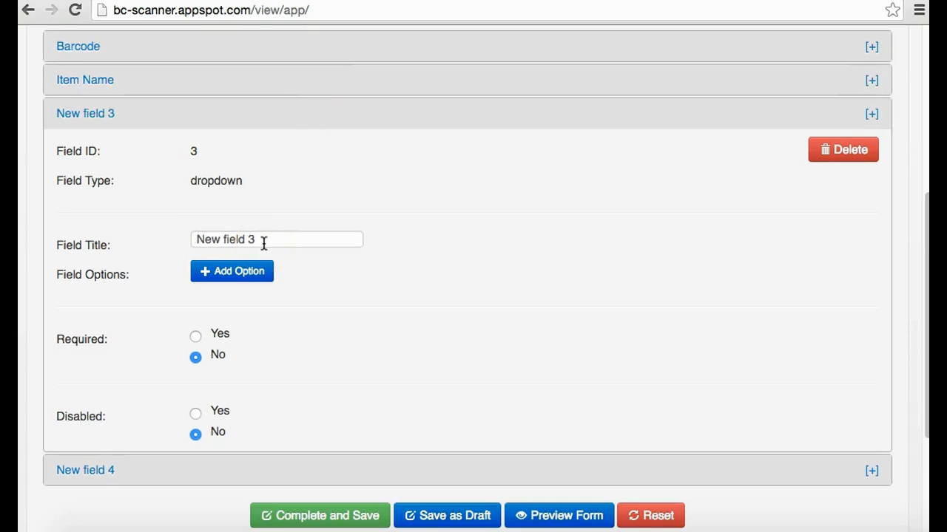
{"action": "left_click", "coordinate": [277, 239]}
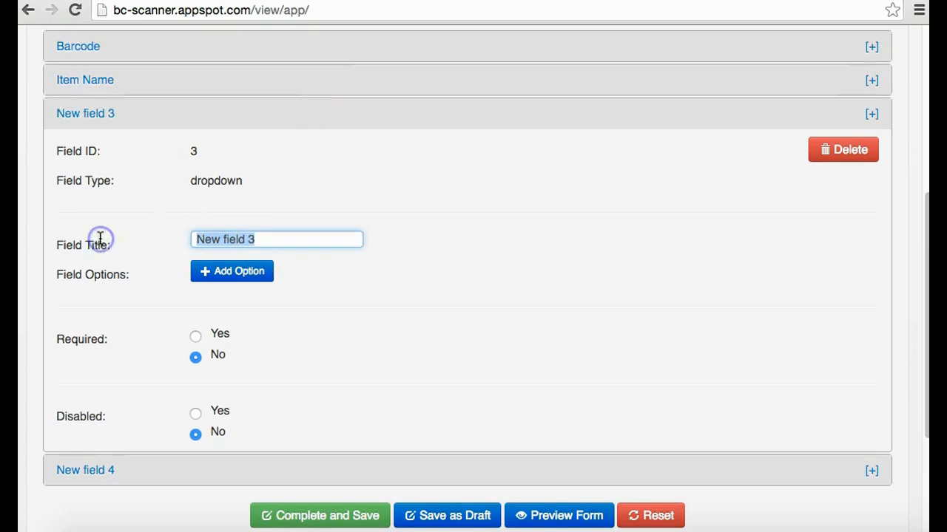
{"action": "type", "text": "Location"}
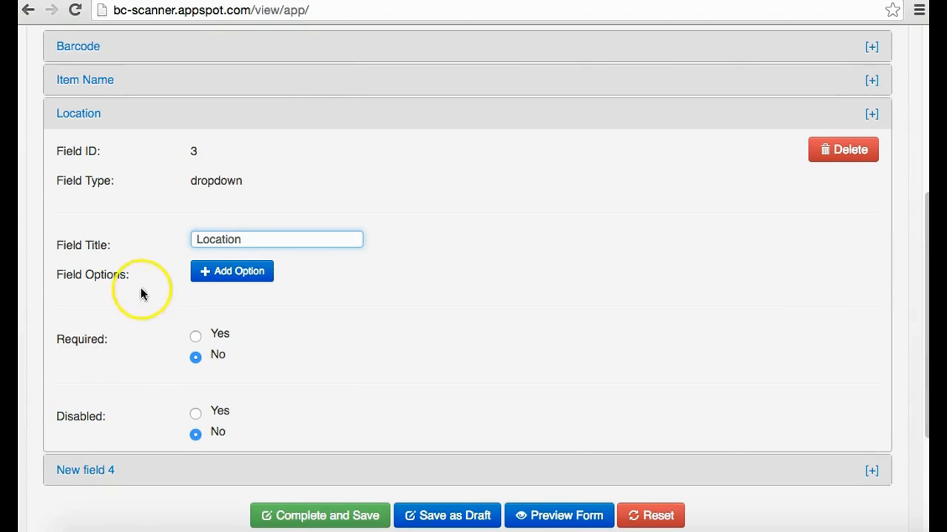
{"action": "left_click", "coordinate": [231, 271]}
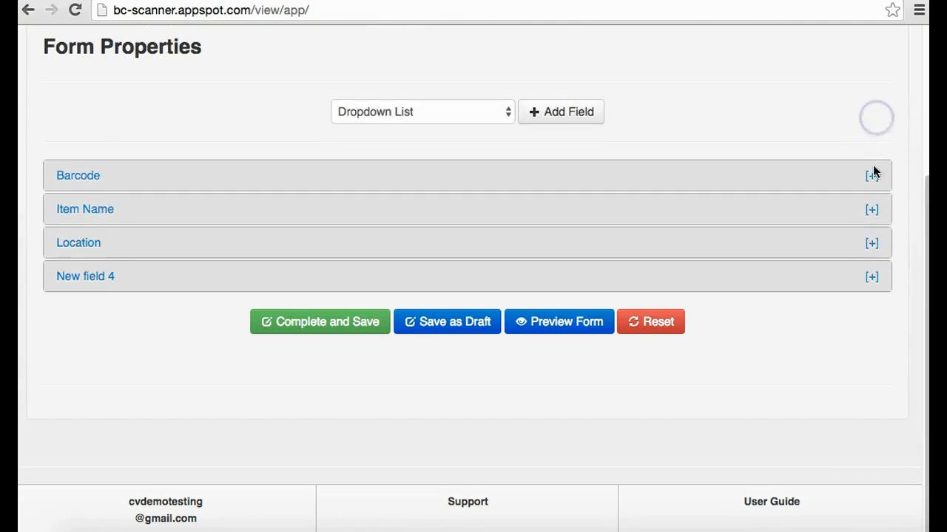
- Title the fourth field 'Status' and start adding a choice option to it
{"action": "left_click", "coordinate": [86, 276]}
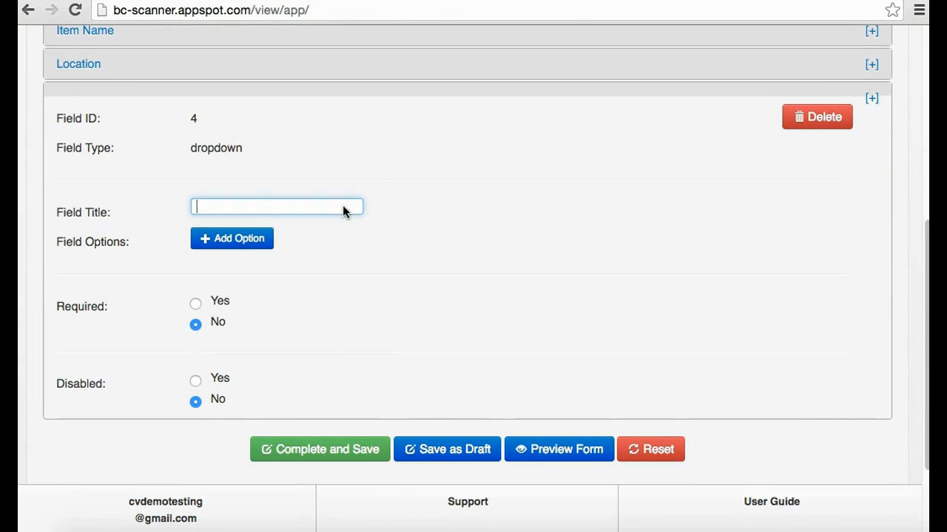
{"action": "type", "text": "Status"}
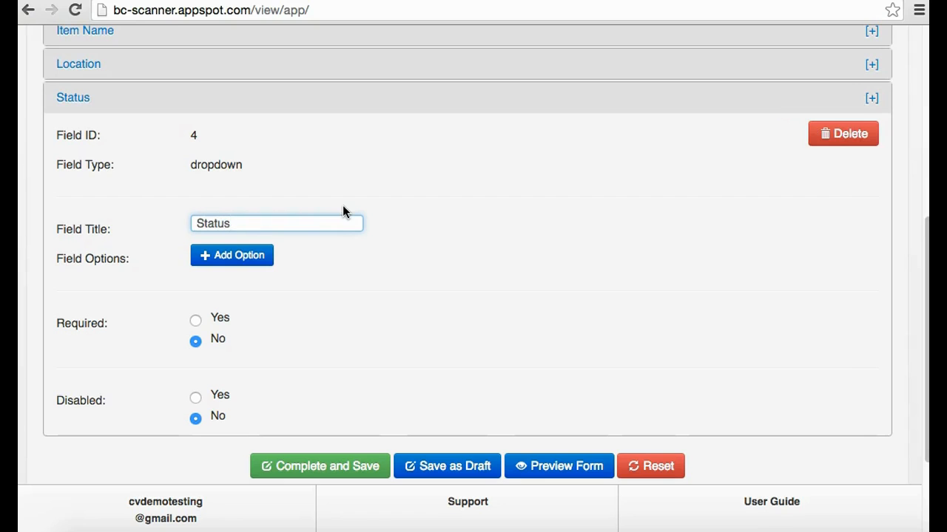
{"action": "left_click", "coordinate": [231, 255]}
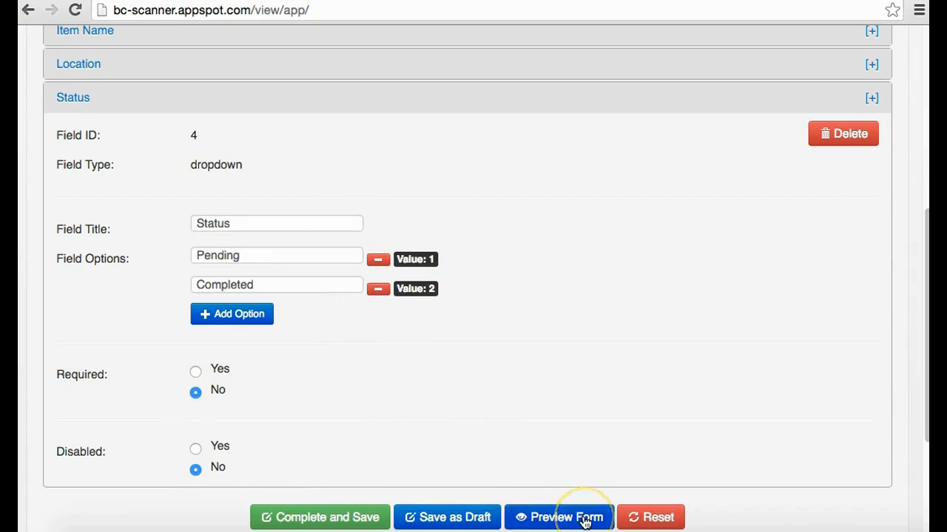
{"action": "left_click", "coordinate": [559, 518]}
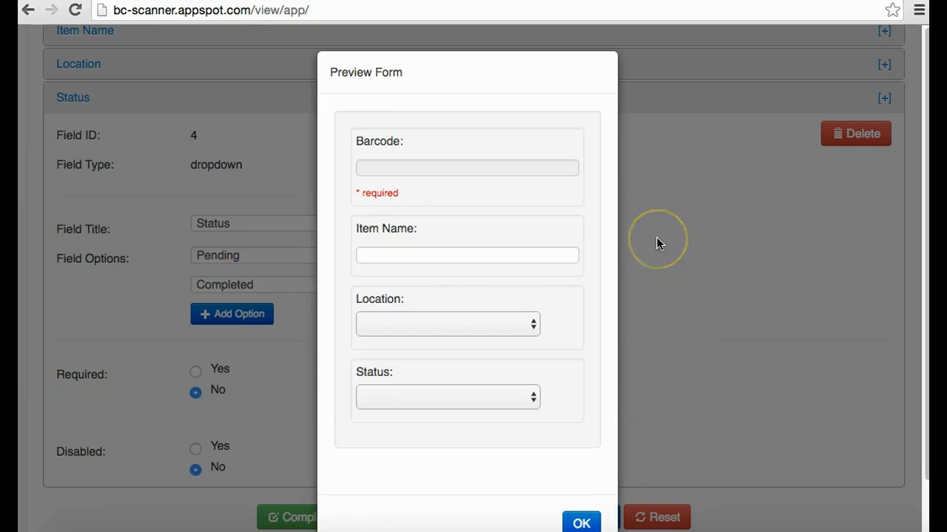
{"action": "mouse_move", "coordinate": [658, 242]}
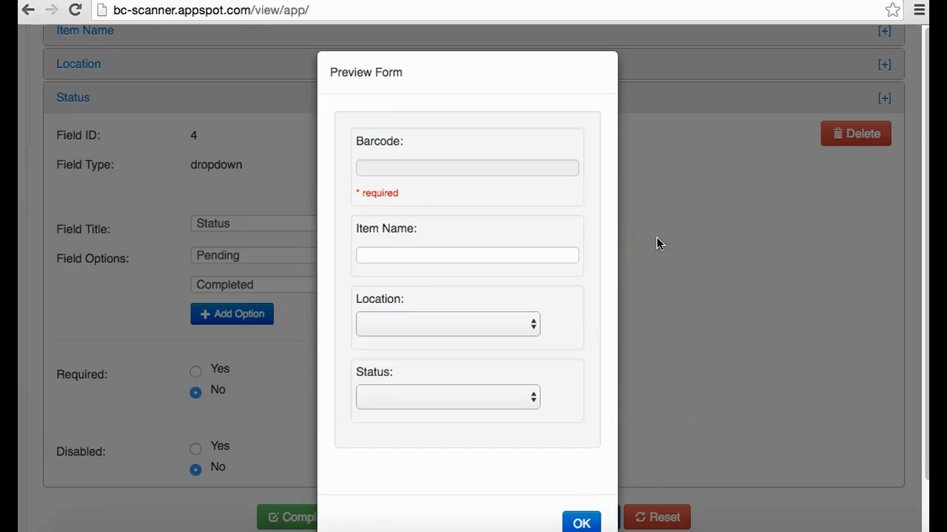
{"action": "left_click", "coordinate": [447, 324]}
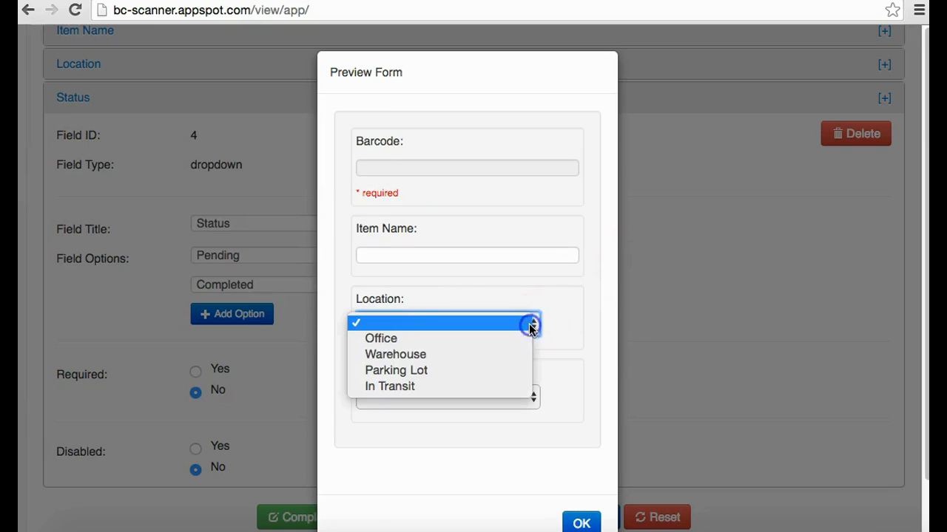
{"action": "left_click", "coordinate": [531, 324]}
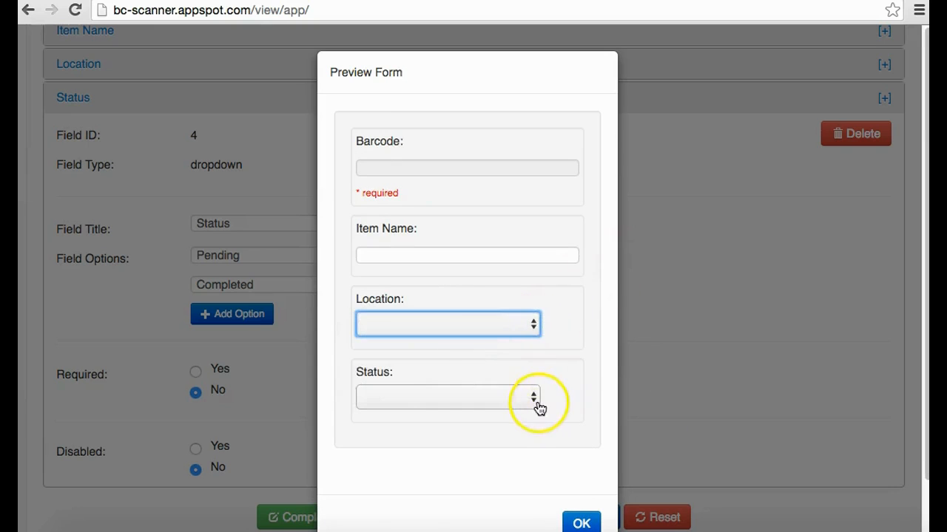
{"action": "left_click", "coordinate": [531, 398]}
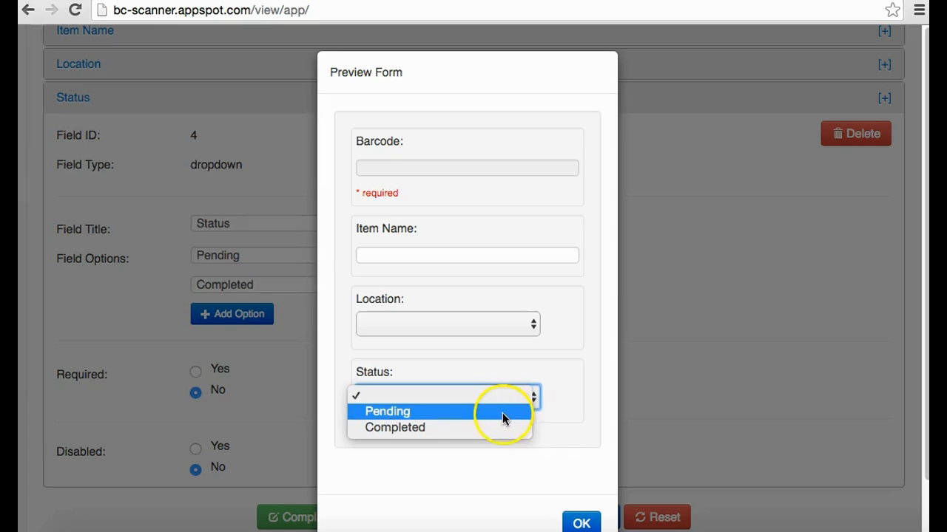
{"action": "left_click", "coordinate": [446, 324]}
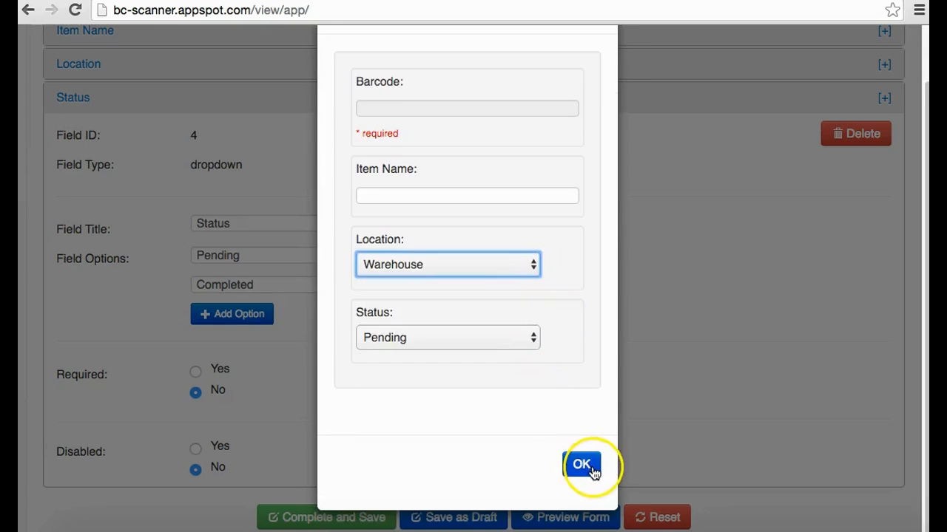
{"action": "left_click", "coordinate": [582, 464]}
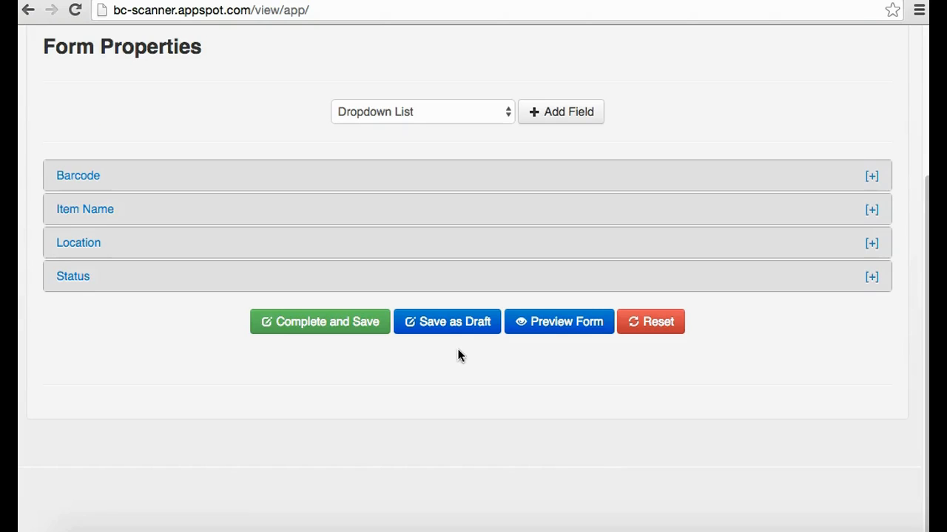
- Complete and save the four-field form, confirming the save dialog
{"action": "left_click", "coordinate": [447, 323]}
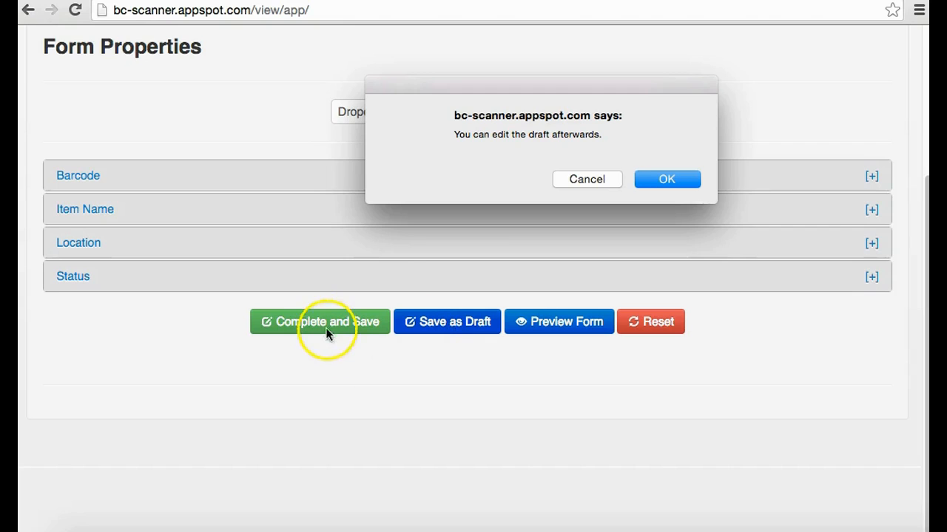
{"action": "left_click", "coordinate": [666, 179]}
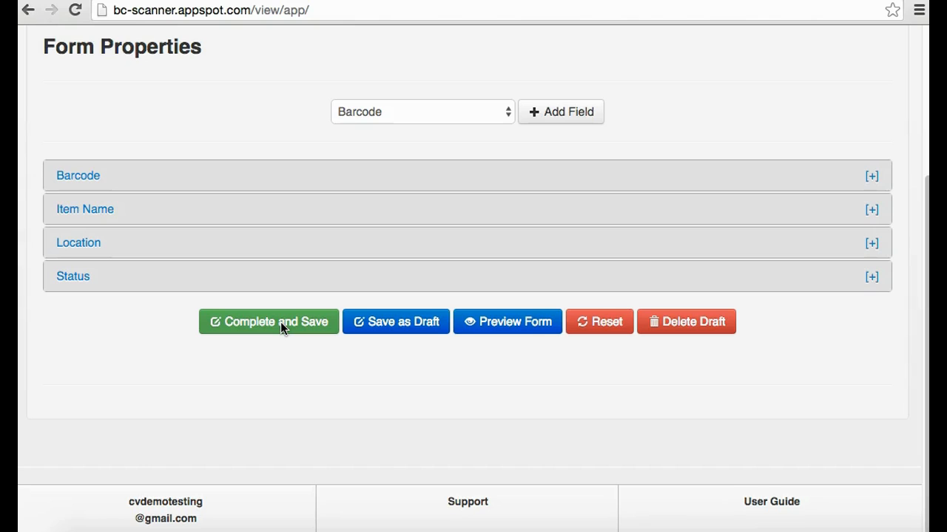
{"action": "left_click", "coordinate": [269, 320]}
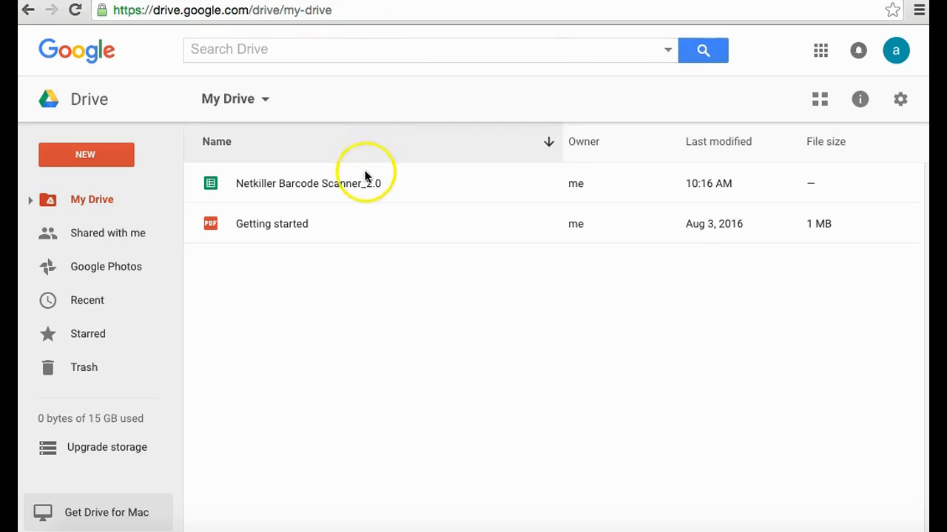
- Open the Netkiller Barcode Scanner_2.0 spreadsheet from My Drive
{"action": "left_click", "coordinate": [362, 183]}
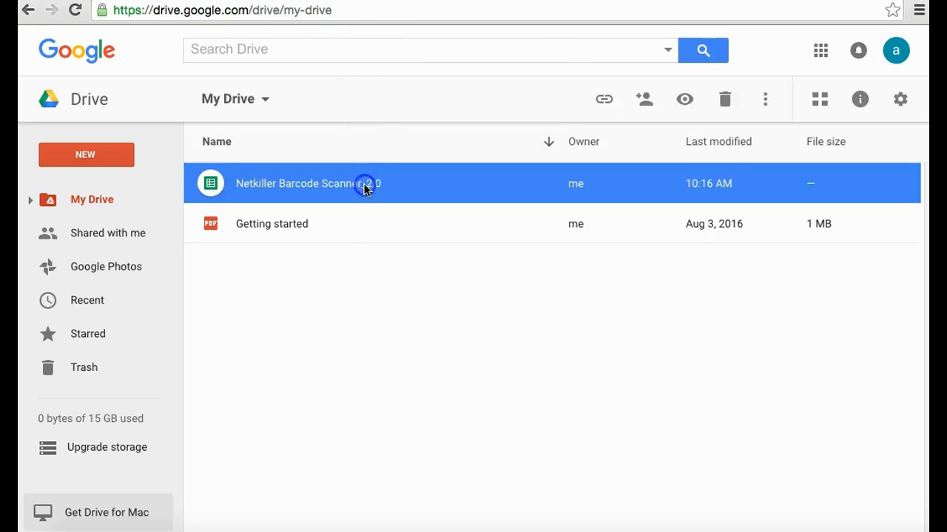
{"action": "double_click", "coordinate": [307, 183]}
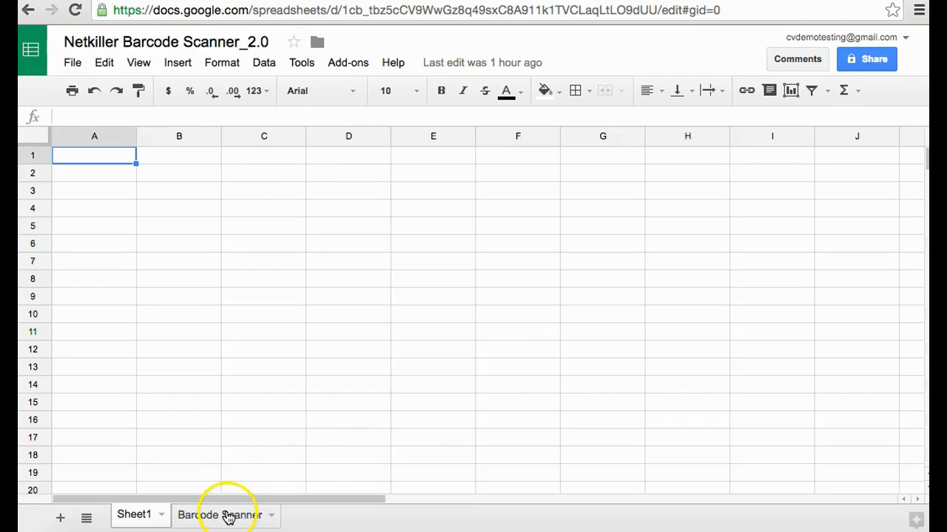
- Show the Barcode Scanner sheet with Barcode, Item Name, Location, Status headers
{"action": "left_click", "coordinate": [219, 515]}
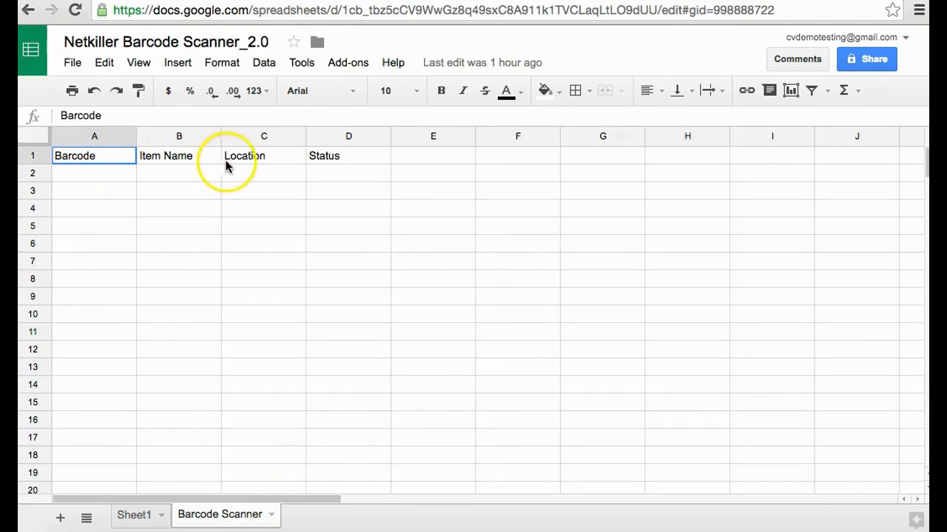
{"action": "mouse_move", "coordinate": [378, 302]}
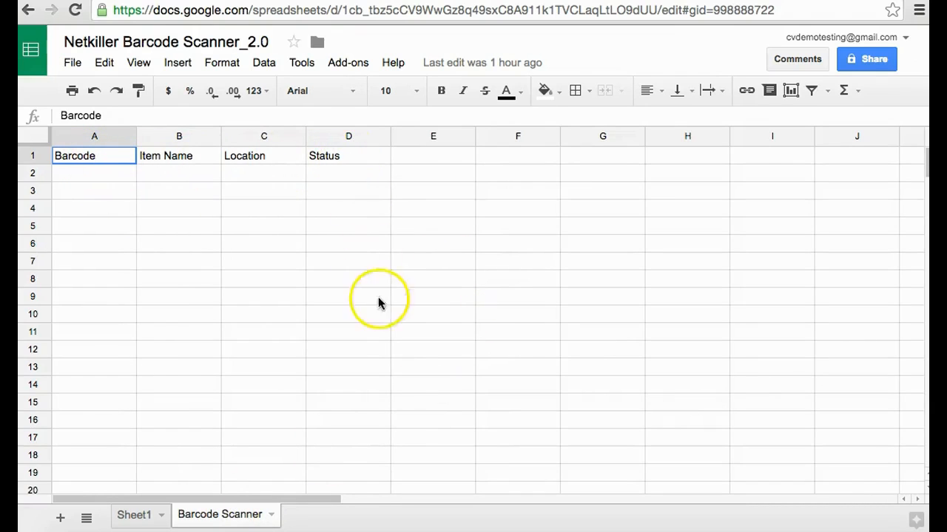
{"action": "mouse_move", "coordinate": [382, 327]}
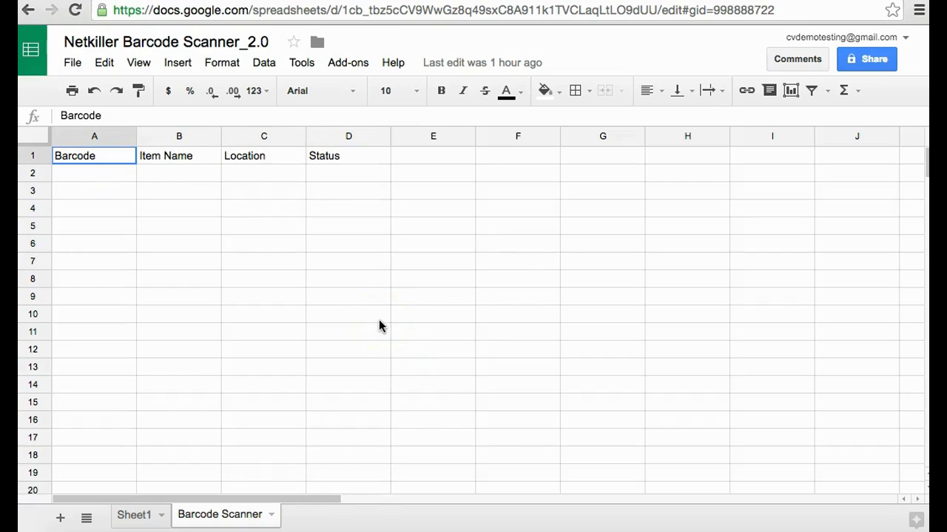